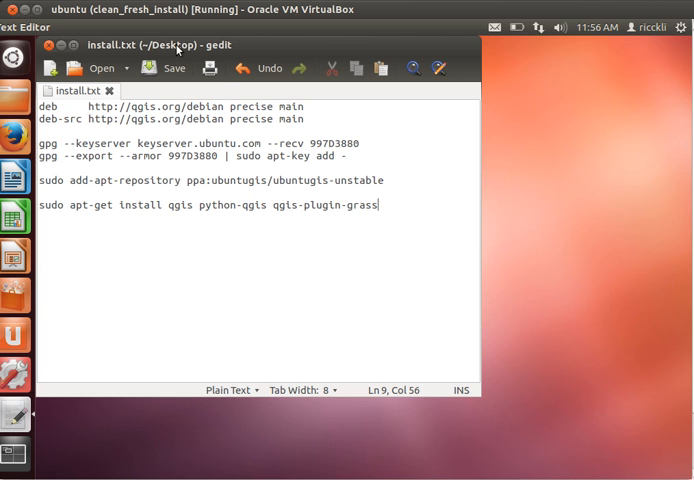
mouse_move(176, 50)
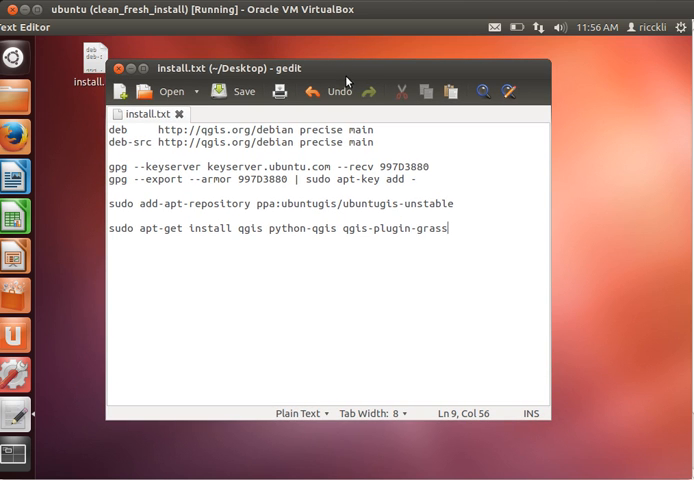
mouse_move(68, 225)
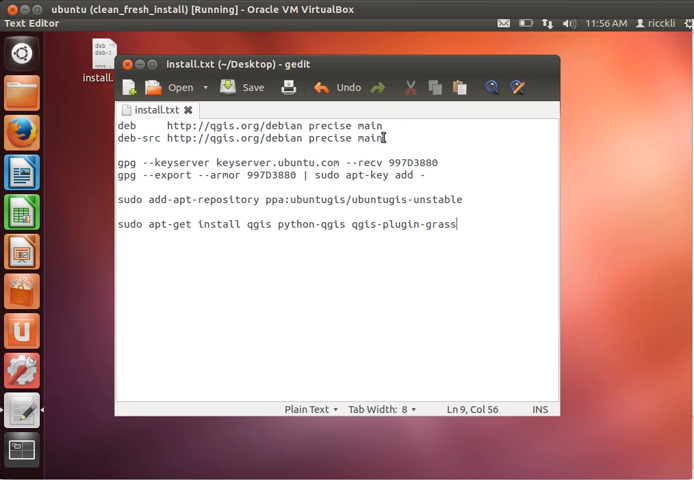
mouse_move(55, 62)
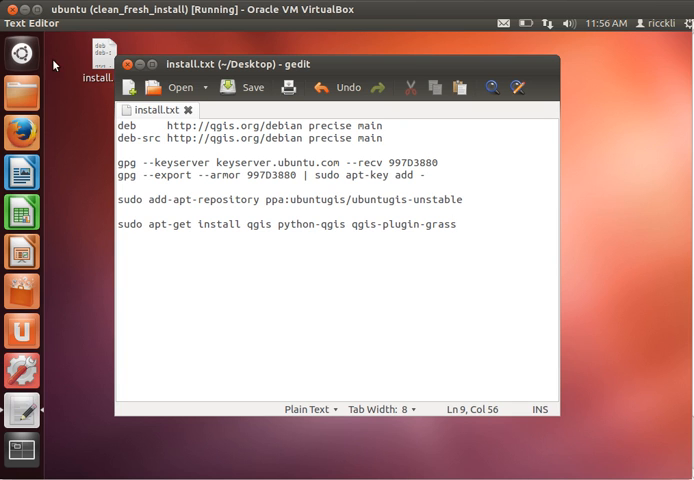
Bring up a terminal window from the Ubuntu desktop.
left_click(21, 52)
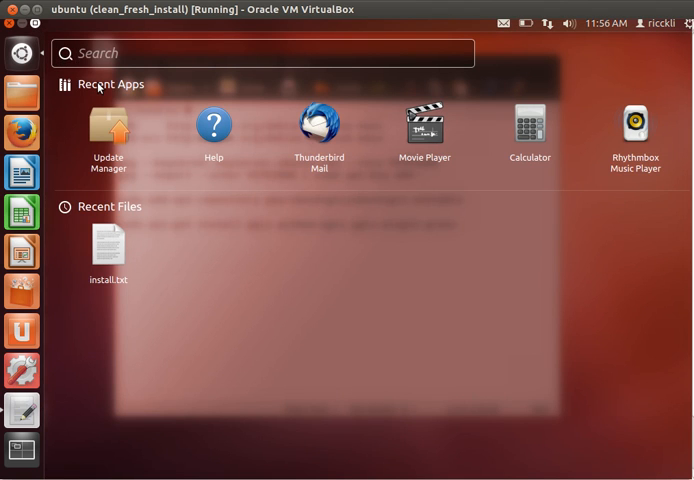
double_click(108, 243)
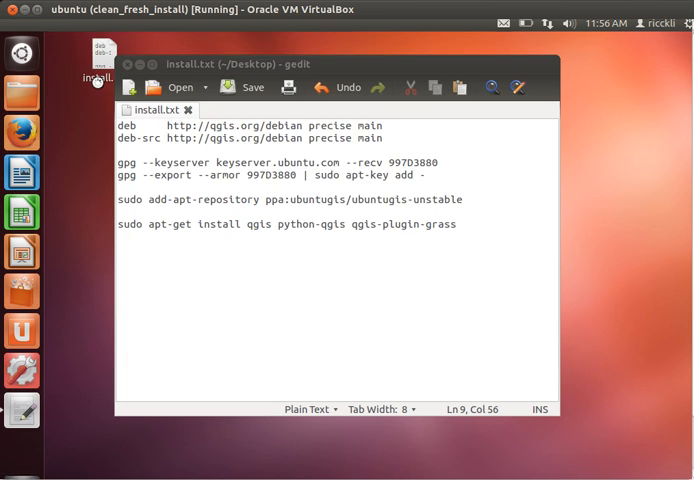
left_click(21, 451)
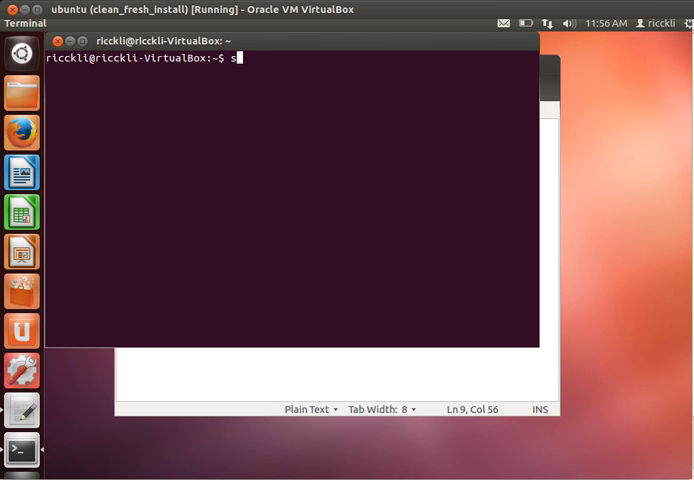
Install the grass package with sudo apt-get, authenticating and accepting the 39 extra packages.
type("udo apt-get insta")
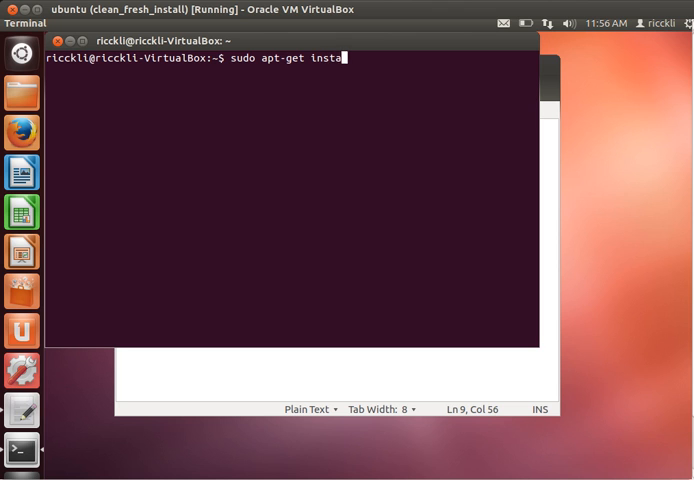
type("ll grass")
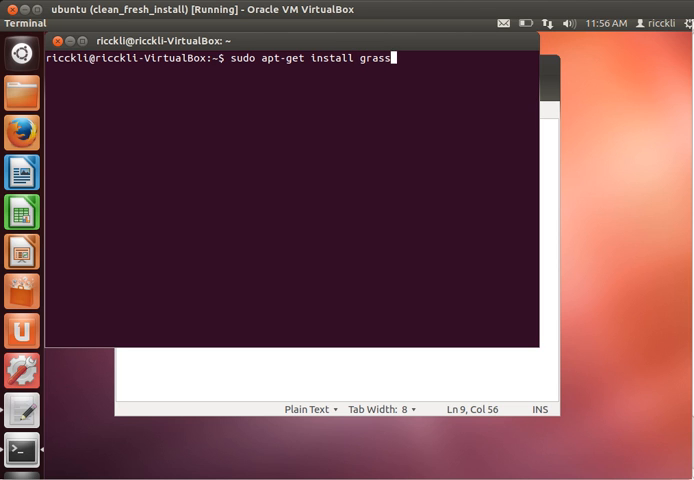
key("Return")
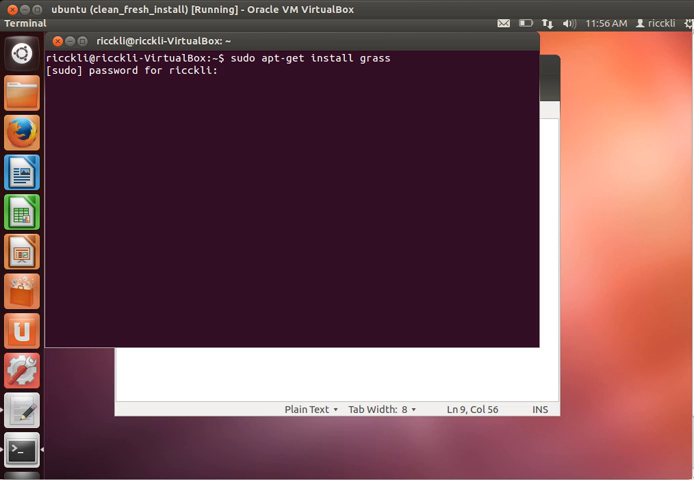
key("Return")
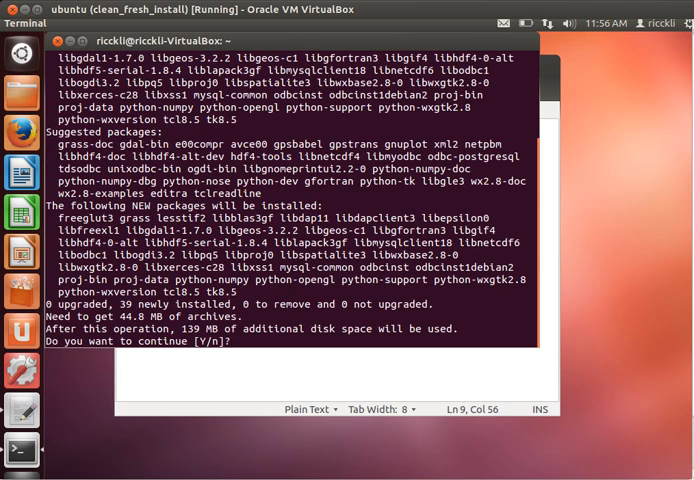
type("Y")
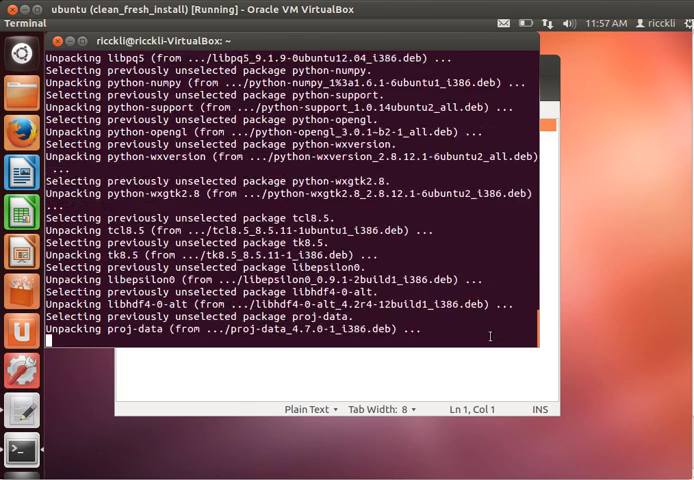
scroll("down", 3)
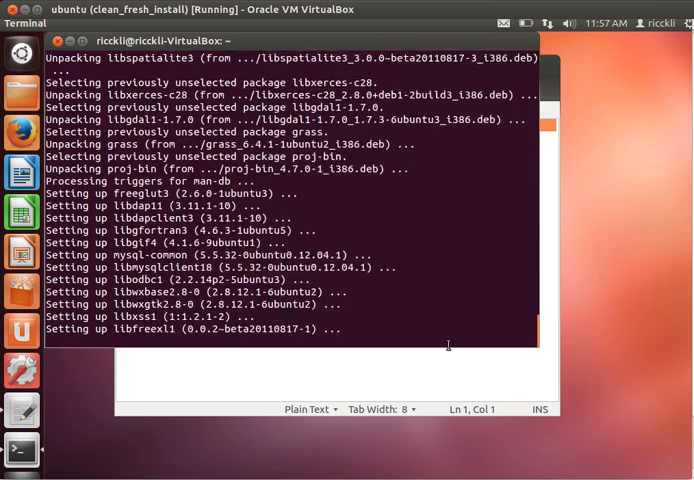
scroll("down", 3)
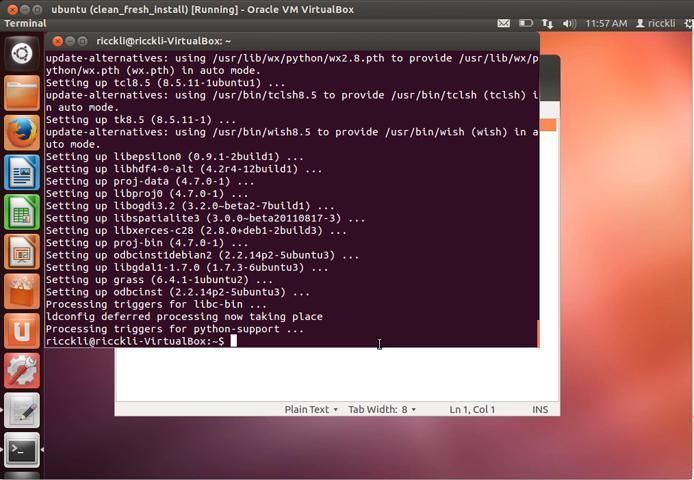
Run sudo gedit /etc/apt/sources.list to edit the APT sources as administrator.
type("sudp")
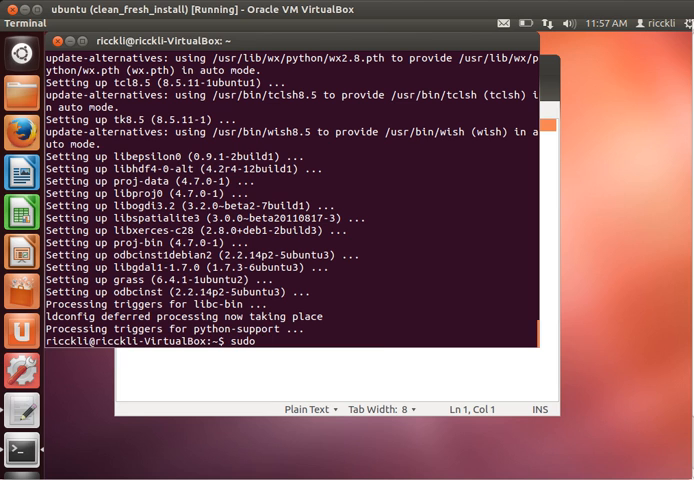
type("gedit /")
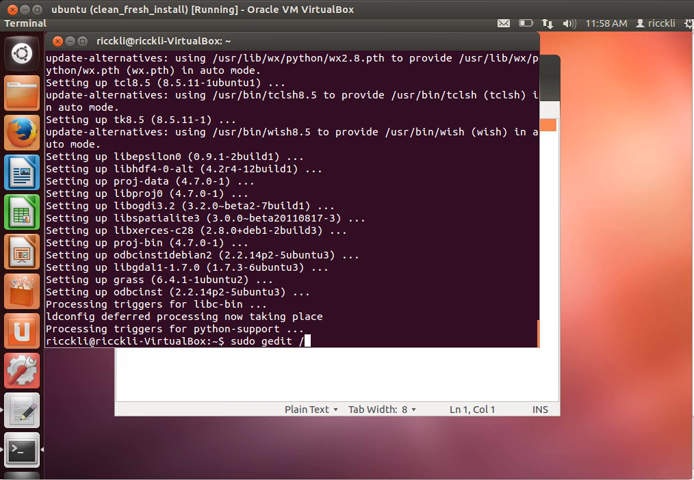
type("etc/apt/sour")
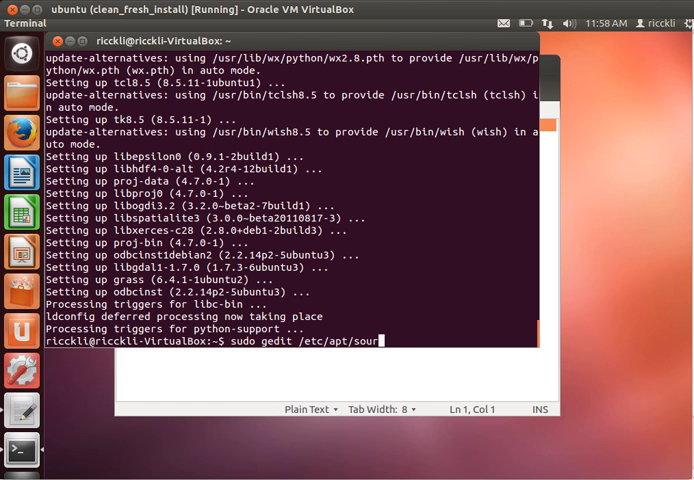
type("ces.")
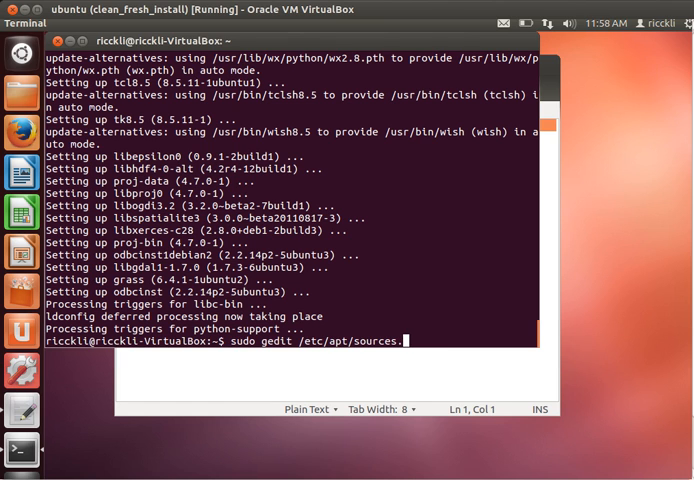
key("Return")
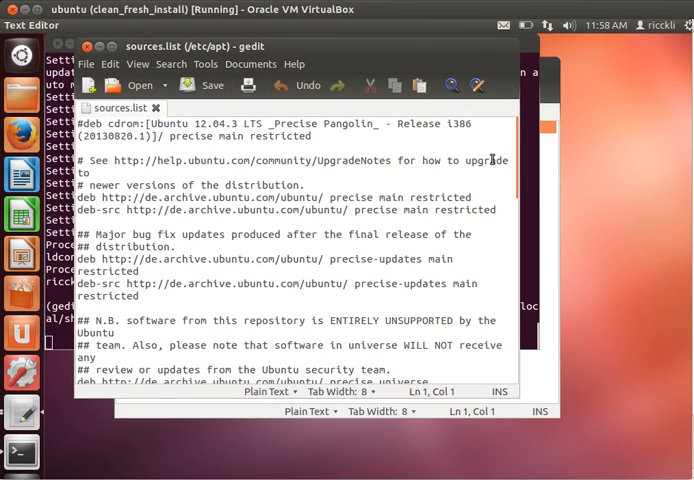
scroll("down", 3)
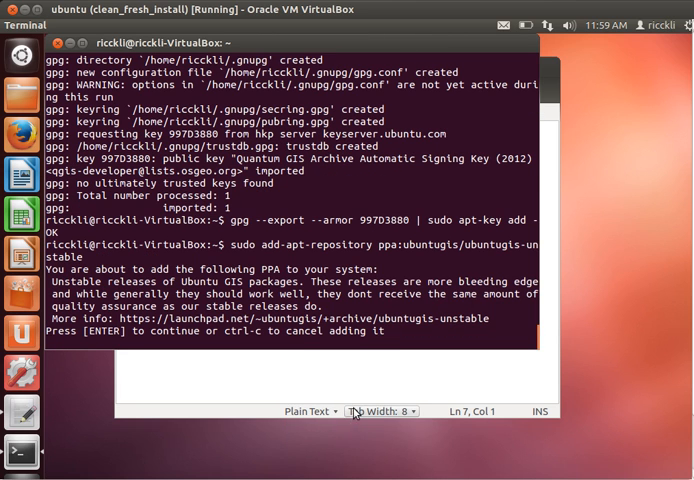
Confirm adding the ppa:ubuntugis/ubuntugis-unstable repository.
key("Return")
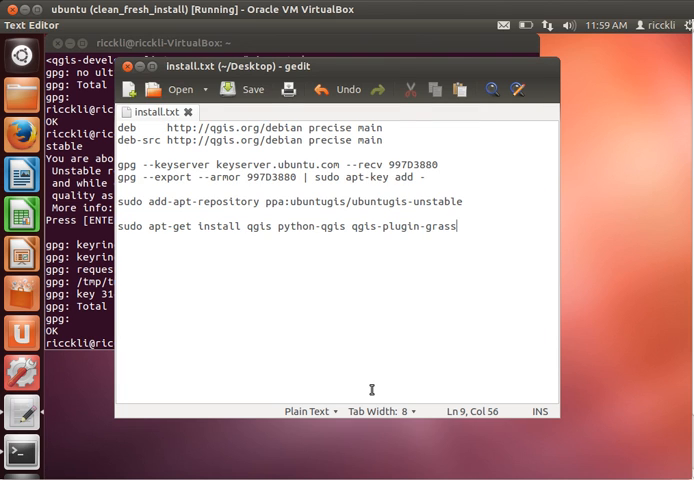
Copy the qgis, python-qgis, qgis-plugin-grass install line from gedit and run it in Terminal.
triple_click(290, 226)
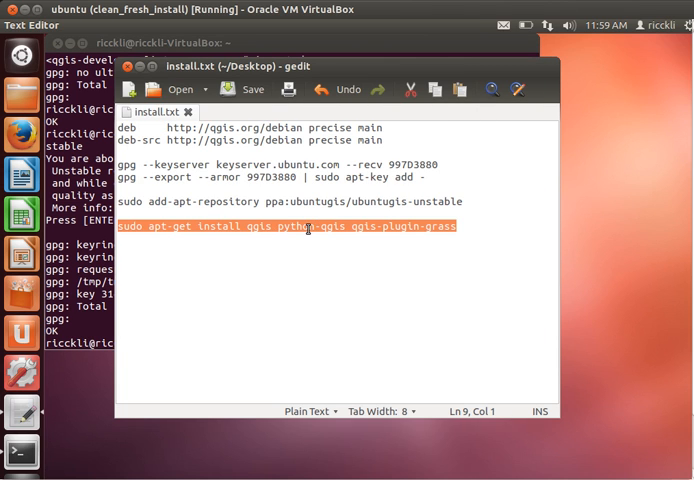
mouse_move(194, 287)
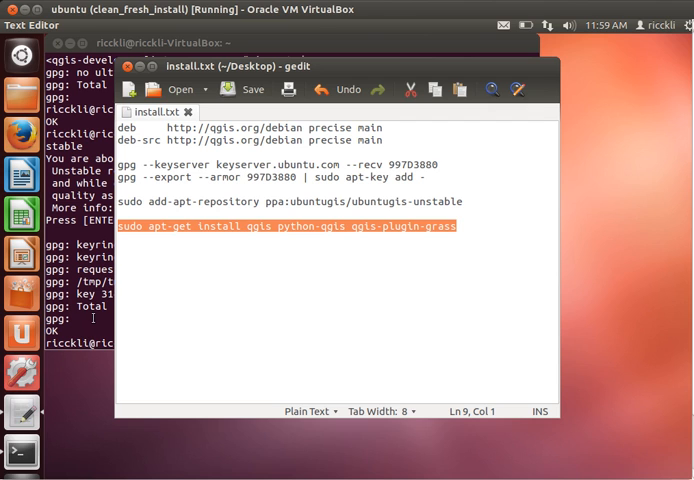
mouse_move(340, 230)
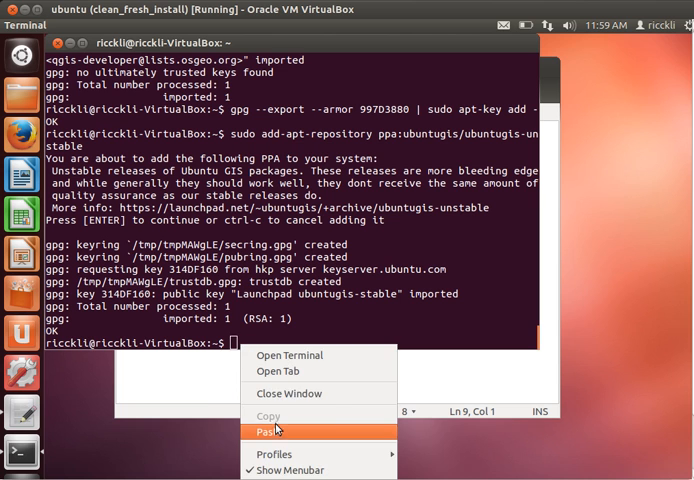
left_click(274, 431)
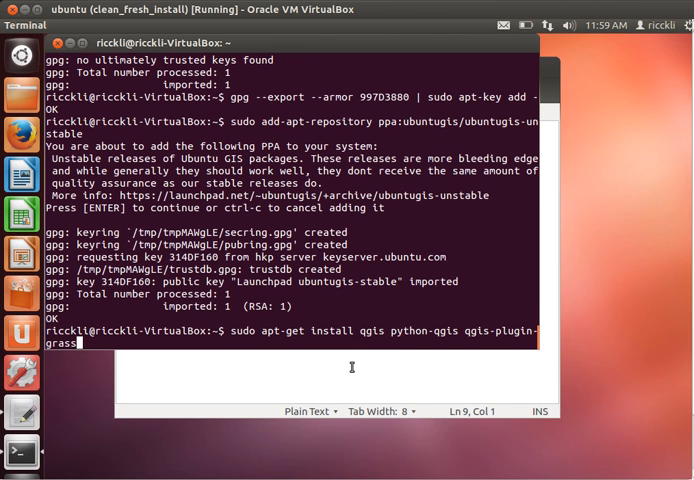
key("Return")
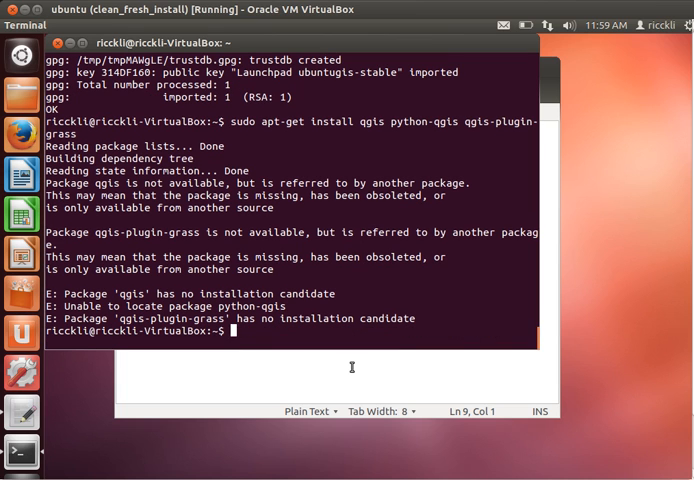
Run sudo apt-get update to refresh the package lists.
type("sudo apt")
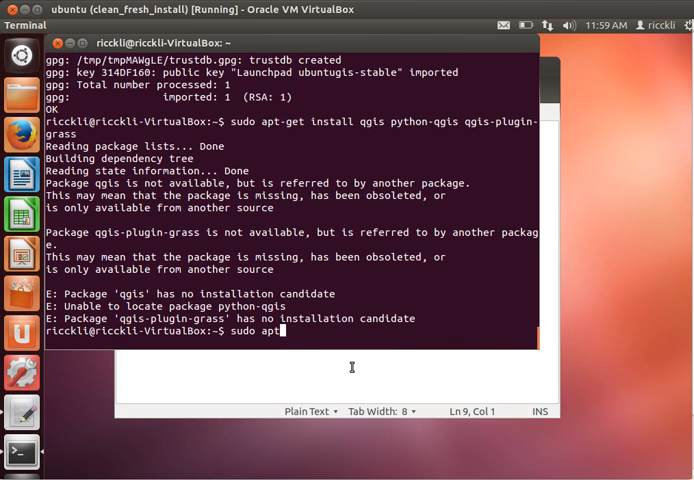
type("-get update")
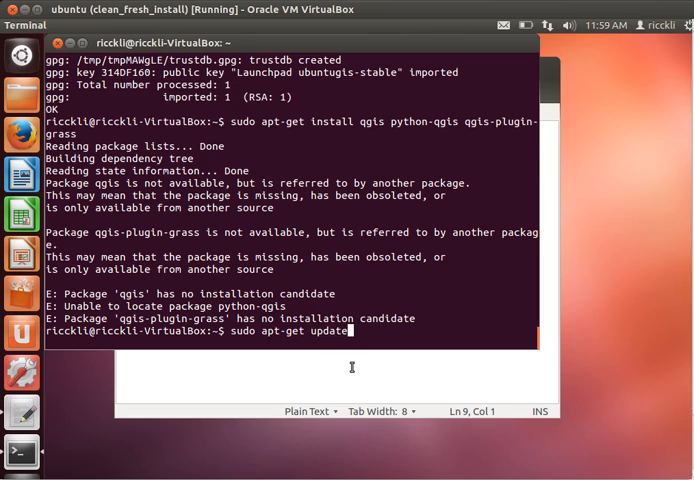
key("Return")
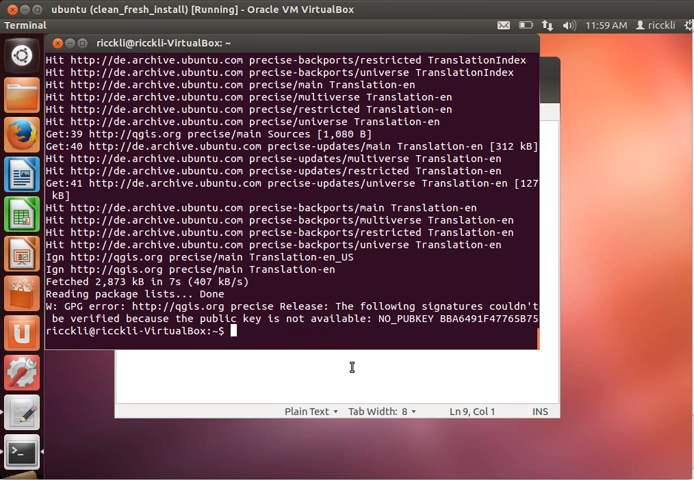
Install qgis, python-qgis and qgis-plugin-grass, accepting the download and unauthenticated packages.
type("sudo apt-get install qgis python-qgis qgis-plugin-grass")
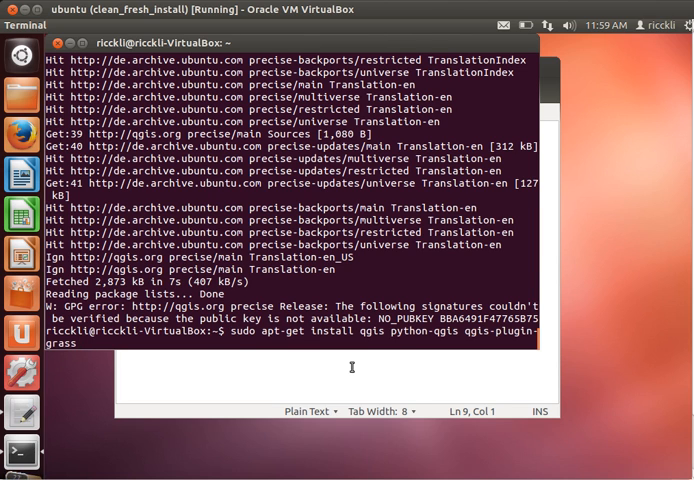
type("Y")
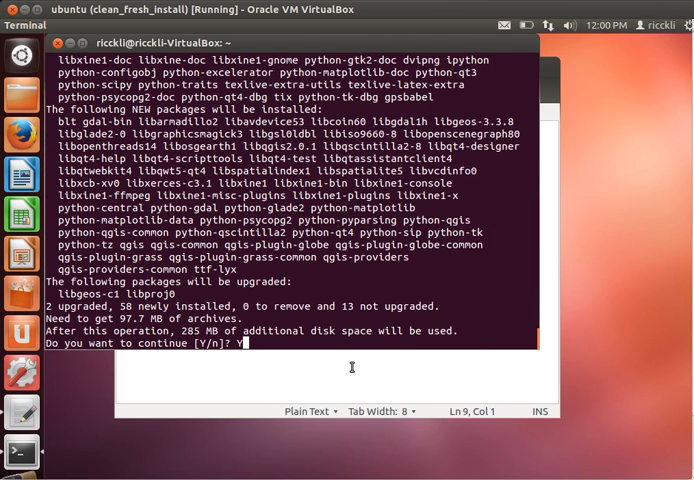
key("Return")
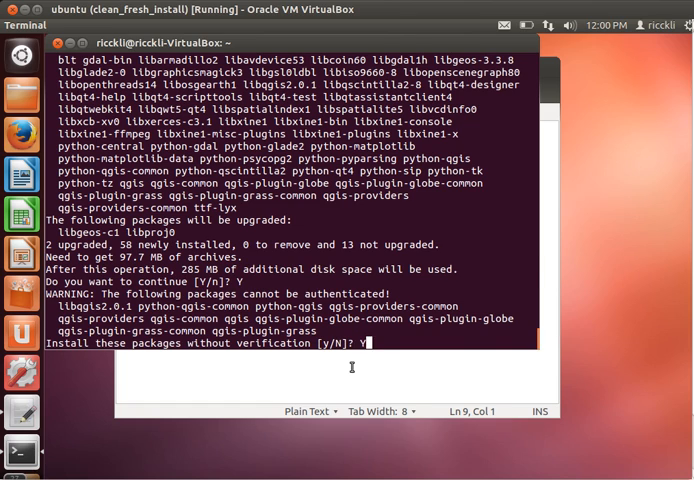
key("Return")
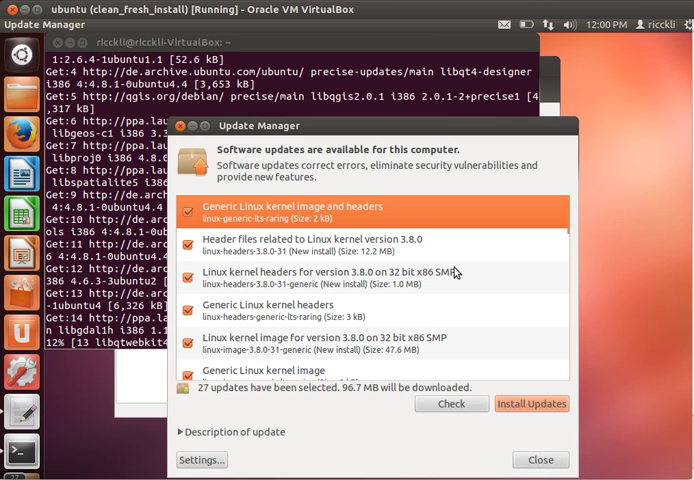
mouse_move(487, 308)
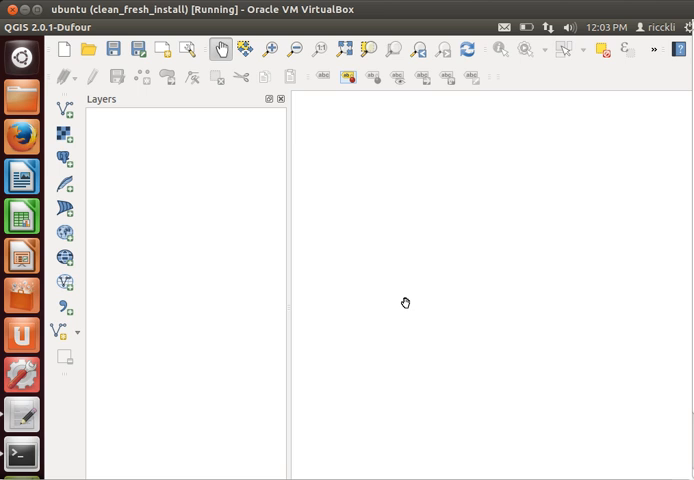
mouse_move(407, 299)
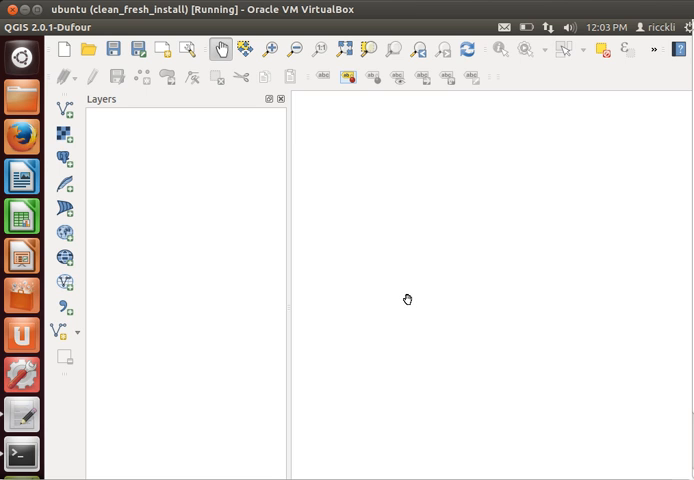
mouse_move(412, 293)
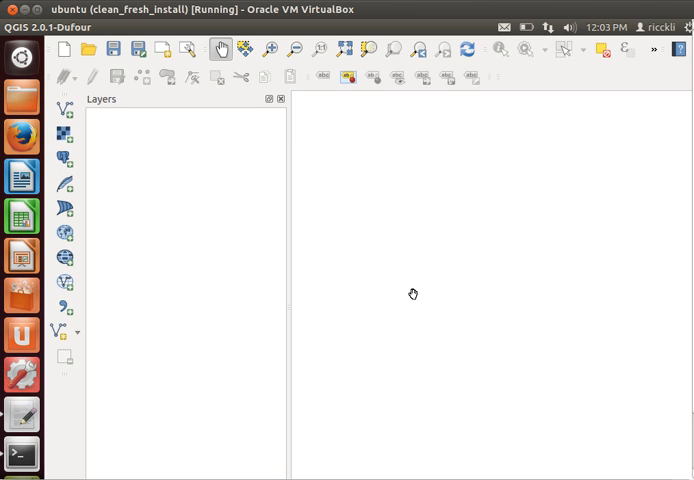
mouse_move(154, 139)
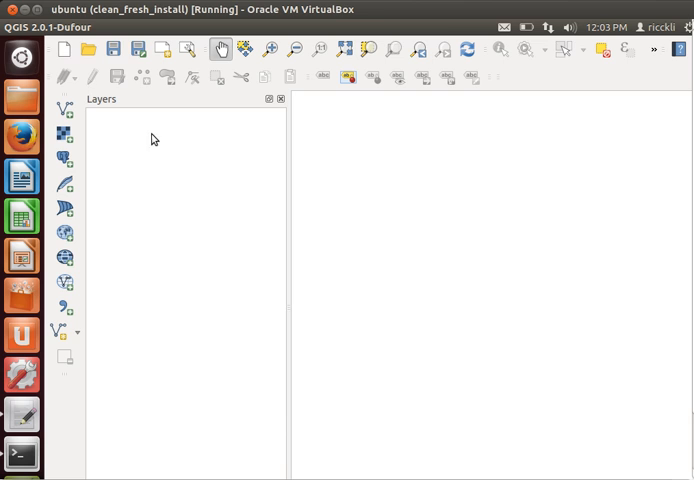